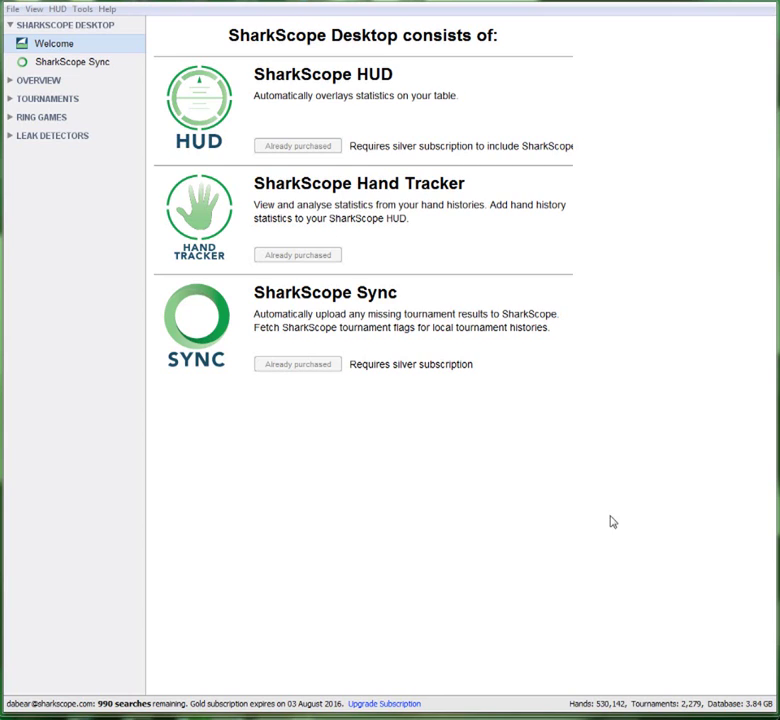
{"action": "mouse_move", "coordinate": [405, 571]}
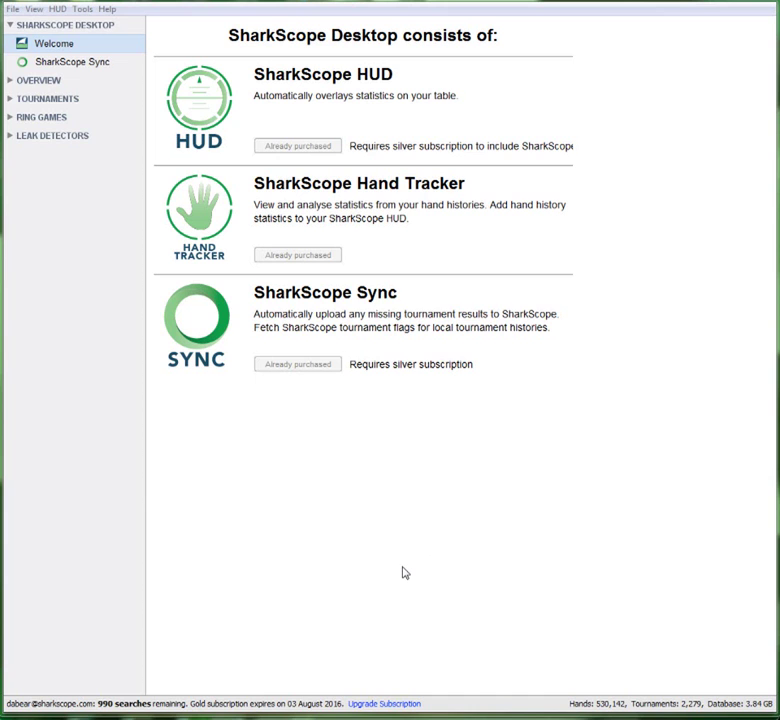
{"action": "mouse_move", "coordinate": [423, 568]}
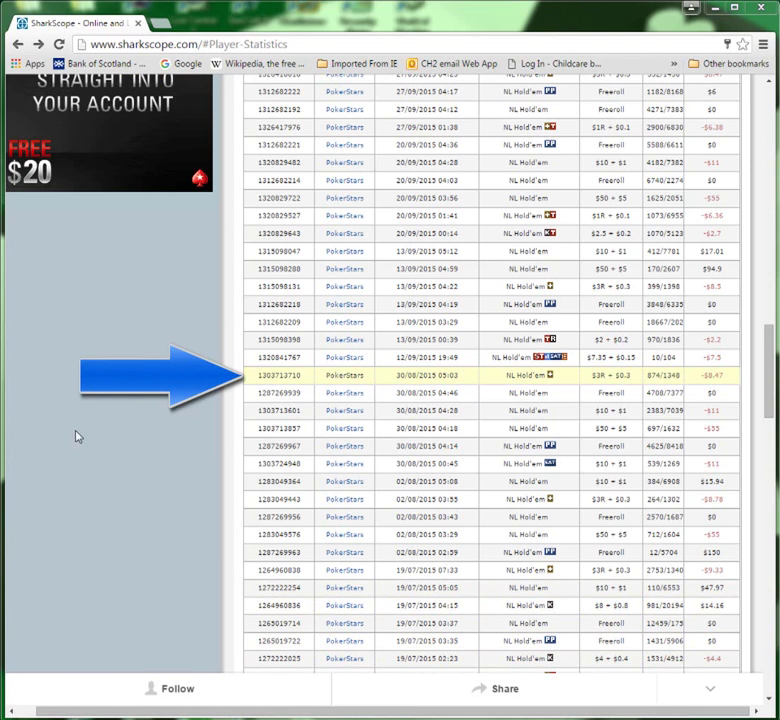
{"action": "mouse_move", "coordinate": [260, 387]}
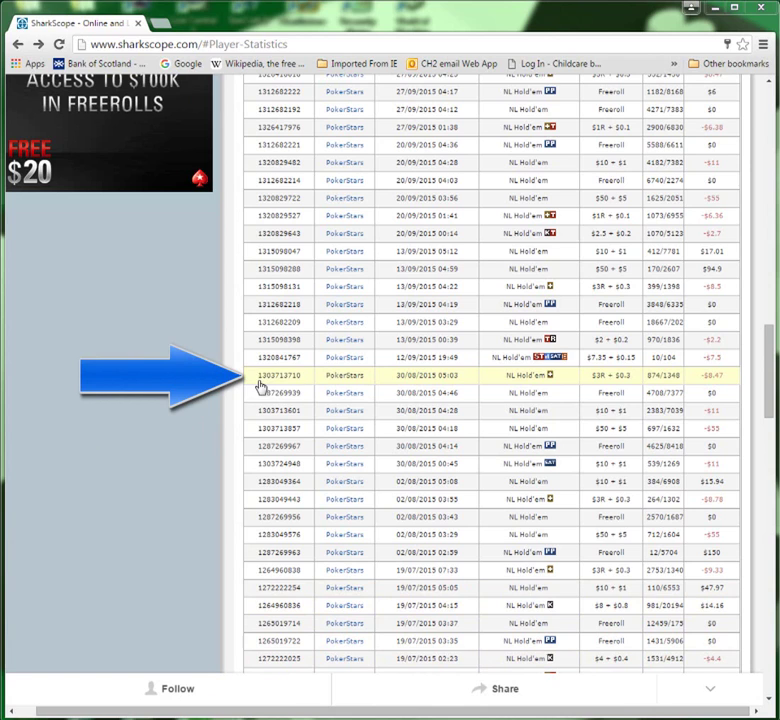
{"action": "mouse_move", "coordinate": [343, 383]}
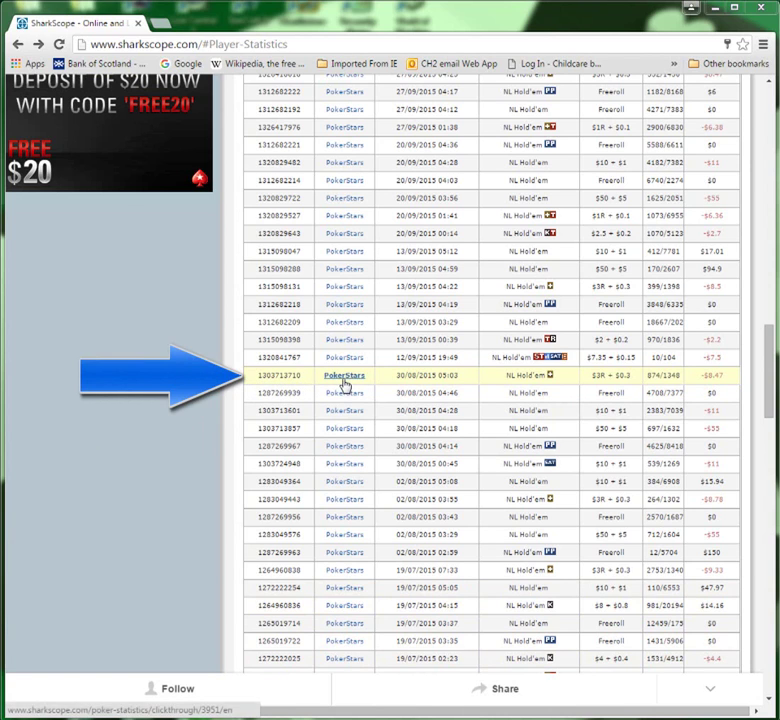
{"action": "mouse_move", "coordinate": [425, 383]}
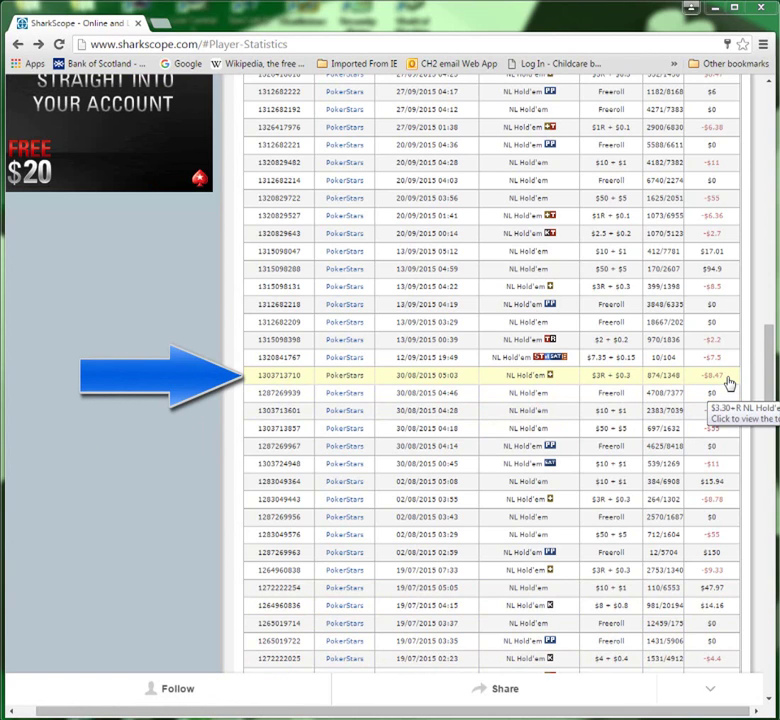
{"action": "mouse_move", "coordinate": [732, 383]}
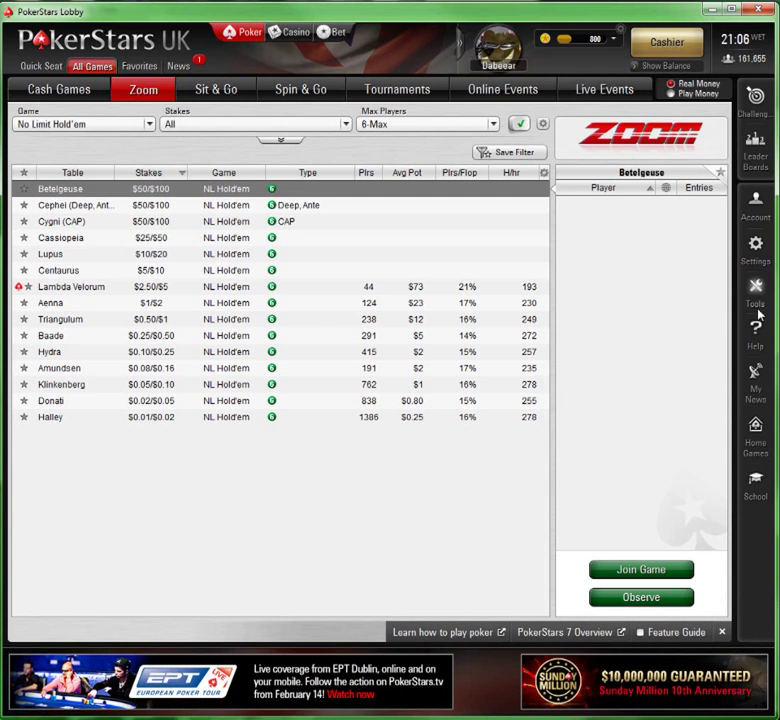
Step: Open PokerStars' Playing History Audit form and set the start date to January 1, 2015
{"action": "left_click", "coordinate": [755, 297]}
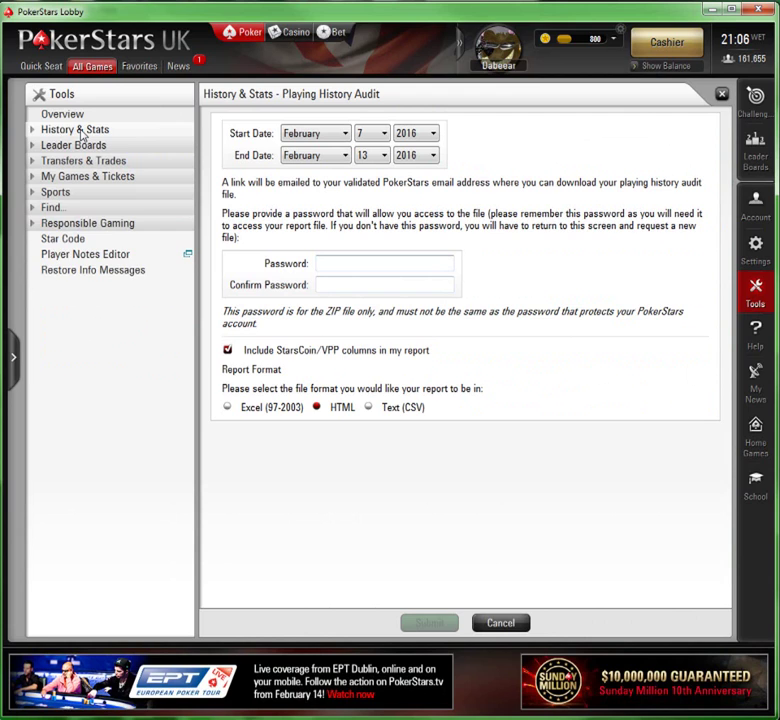
{"action": "left_click", "coordinate": [75, 129]}
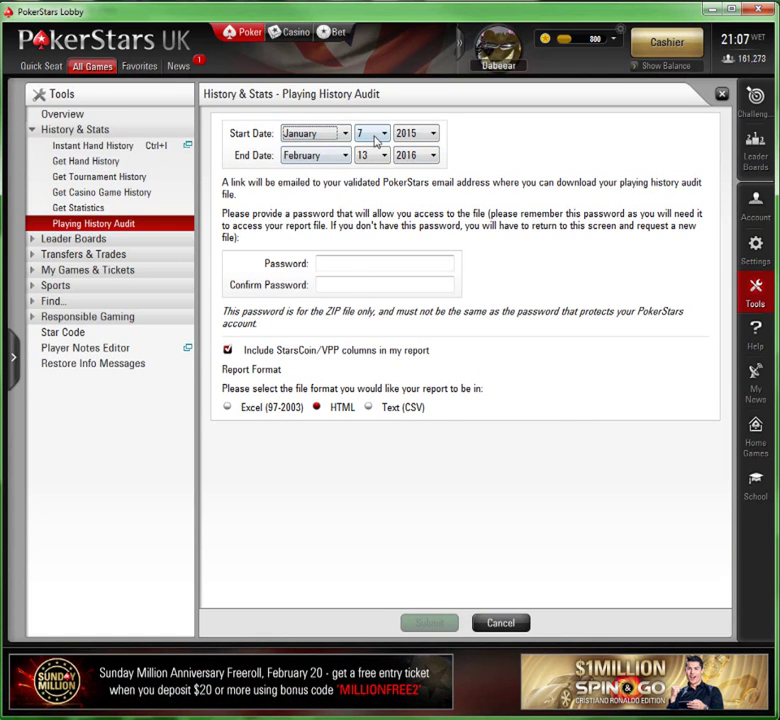
{"action": "left_click", "coordinate": [383, 133]}
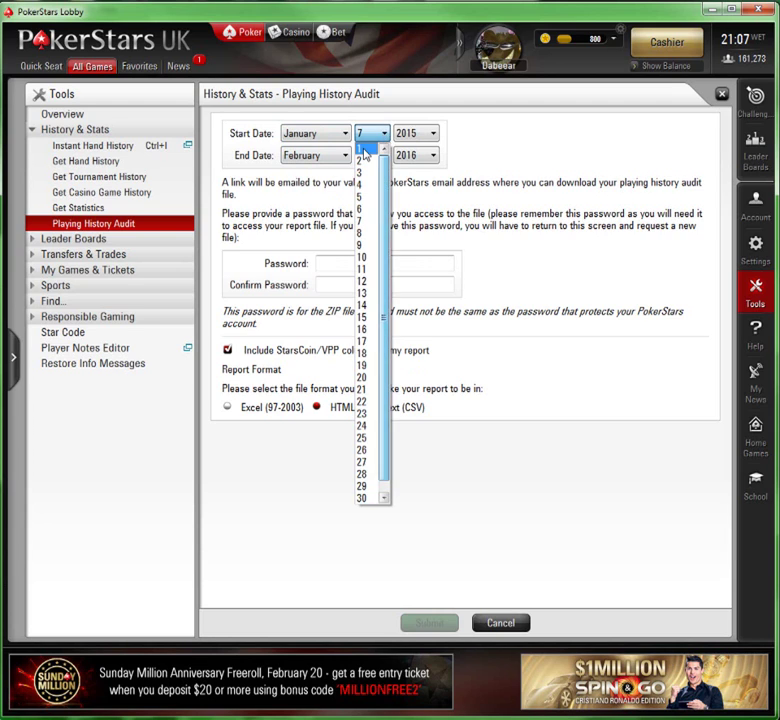
{"action": "left_click", "coordinate": [365, 133]}
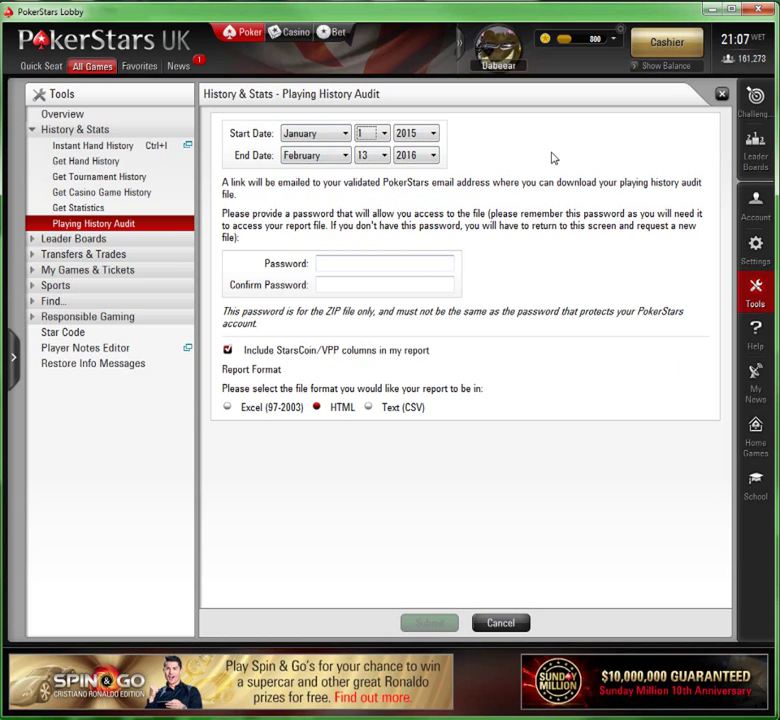
{"action": "mouse_move", "coordinate": [555, 203]}
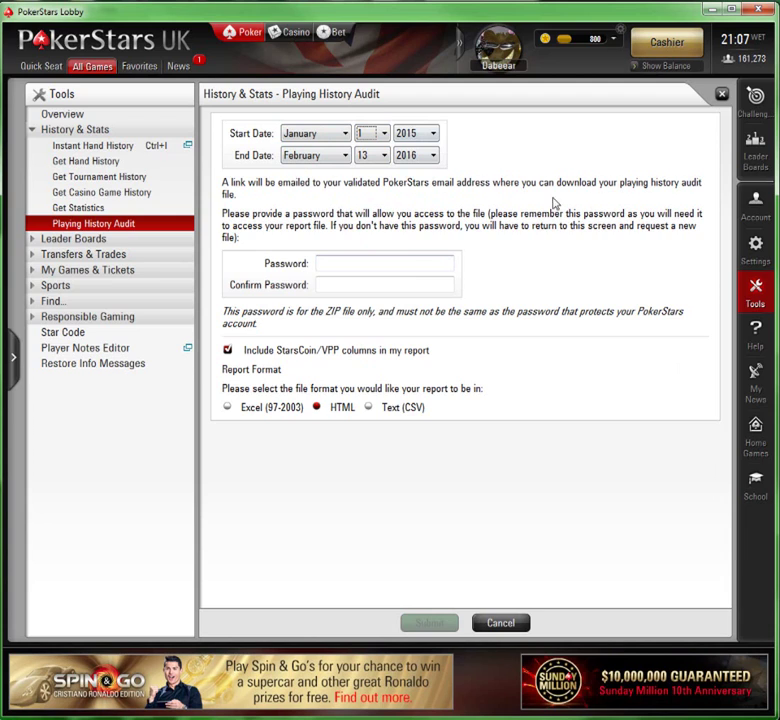
Step: Enter the zip password, choose Text (CSV) format, and submit the audit request
{"action": "left_click", "coordinate": [385, 263]}
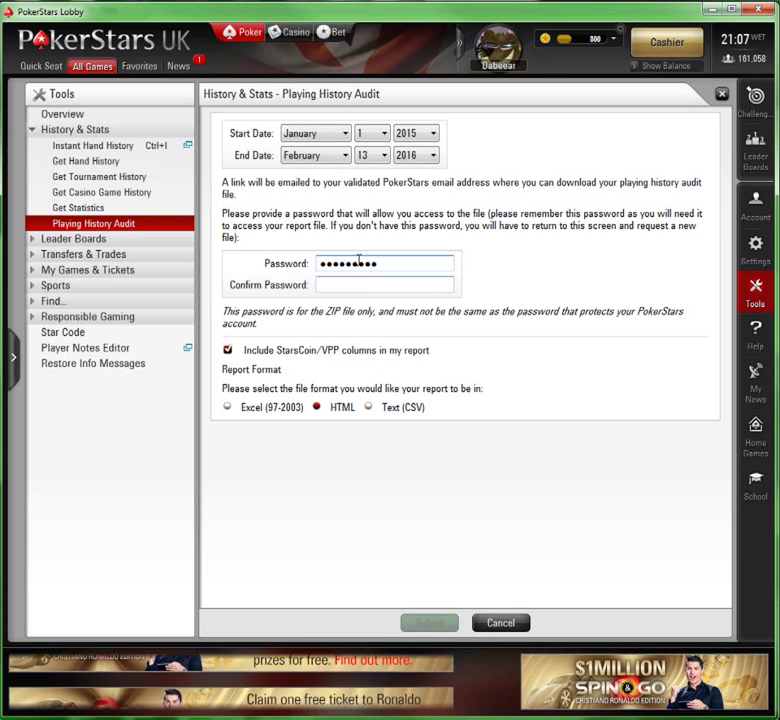
{"action": "type", "text": "•••••••"}
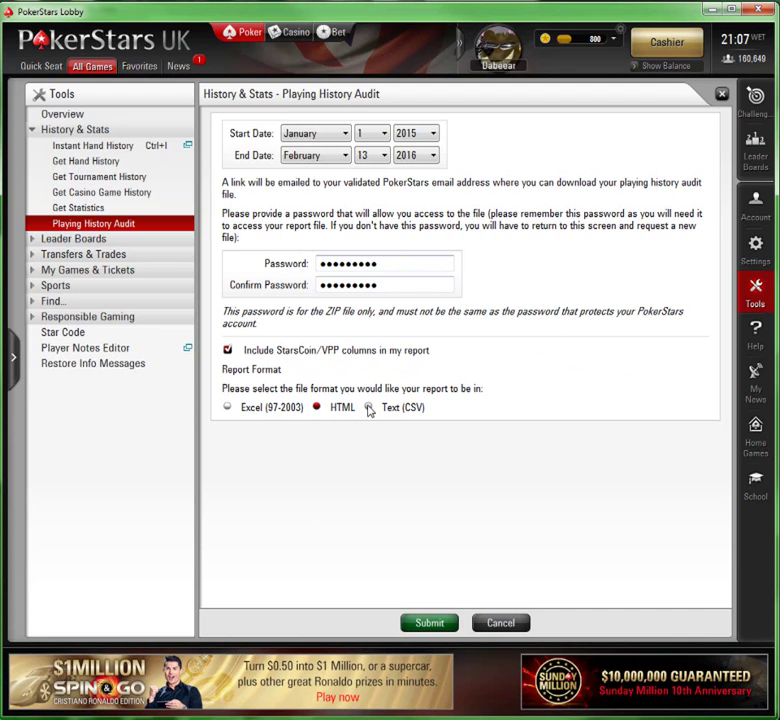
{"action": "left_click", "coordinate": [368, 407]}
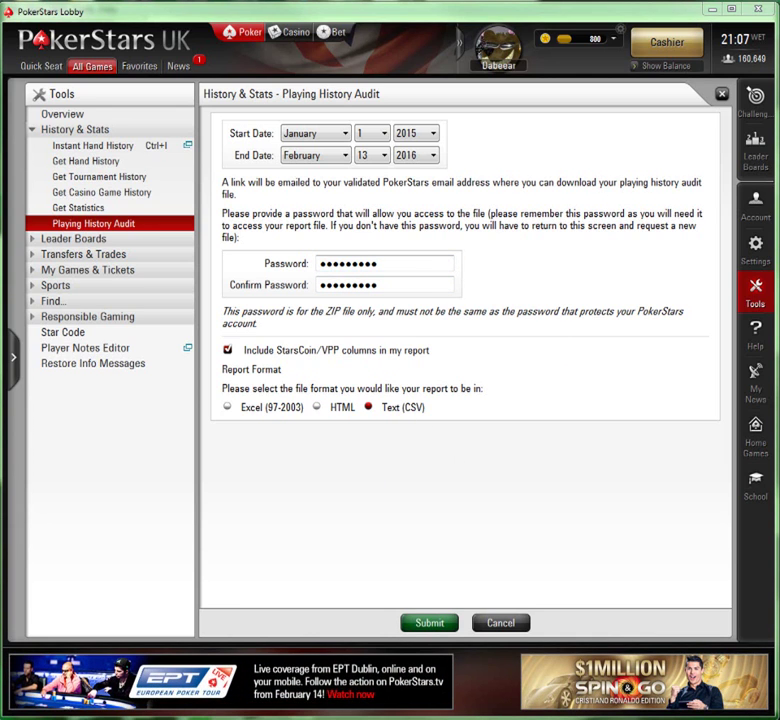
{"action": "left_click", "coordinate": [429, 622]}
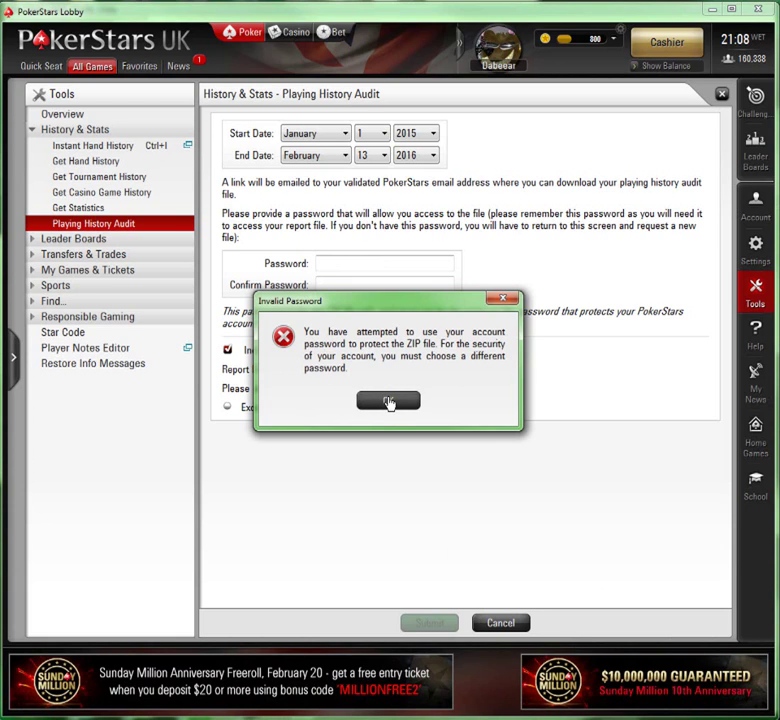
Step: Enter a different zip password after the invalid-password warning, resubmit, and confirm with the login password
{"action": "left_click", "coordinate": [388, 401]}
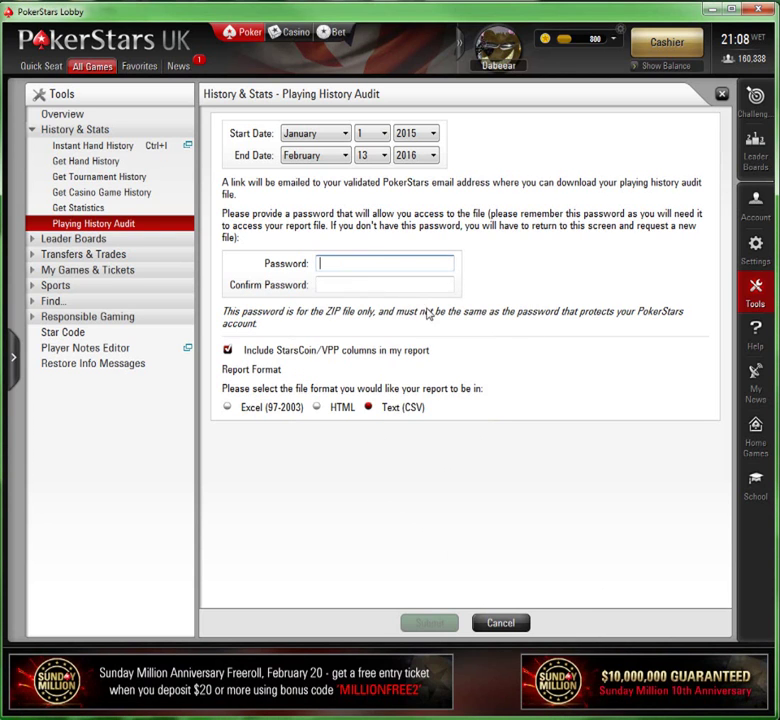
{"action": "type", "text": "••"}
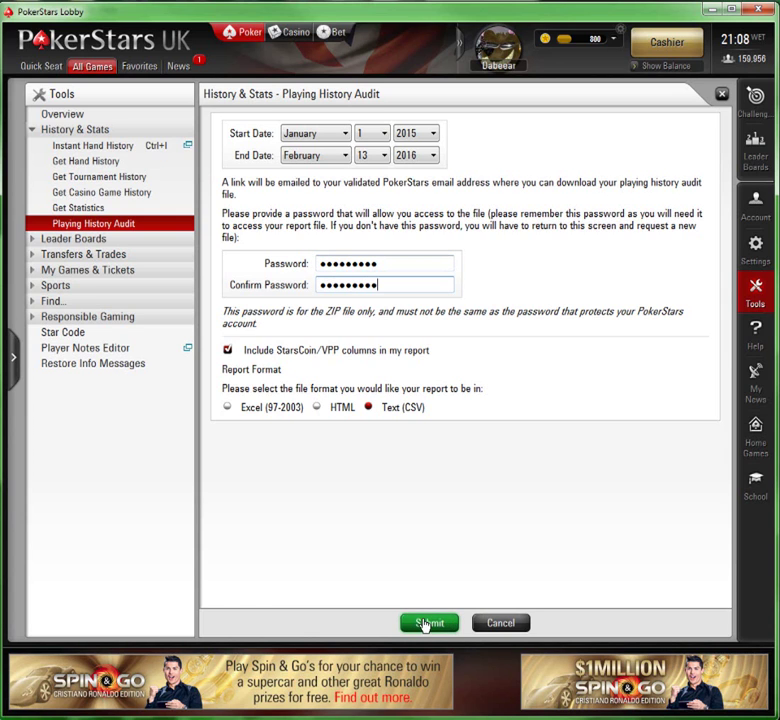
{"action": "left_click", "coordinate": [429, 622]}
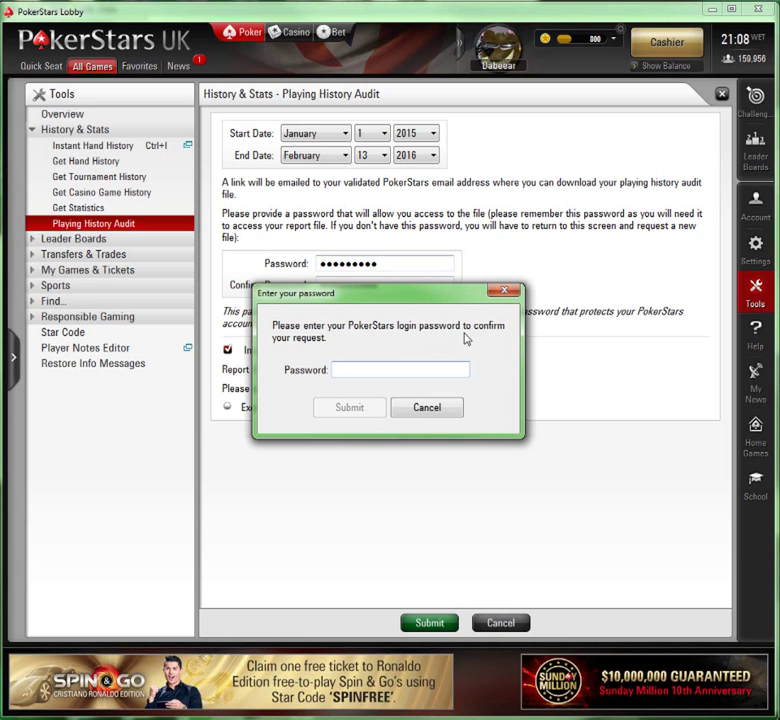
{"action": "left_click", "coordinate": [348, 407]}
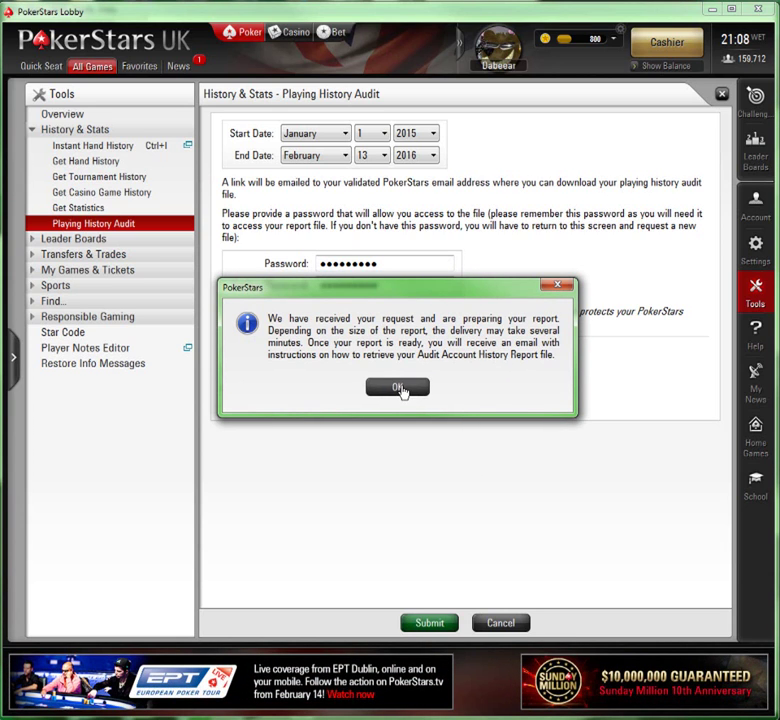
Step: Acknowledge the confirmation and resubmit the audit request starting April 1, 2015
{"action": "left_click", "coordinate": [398, 387]}
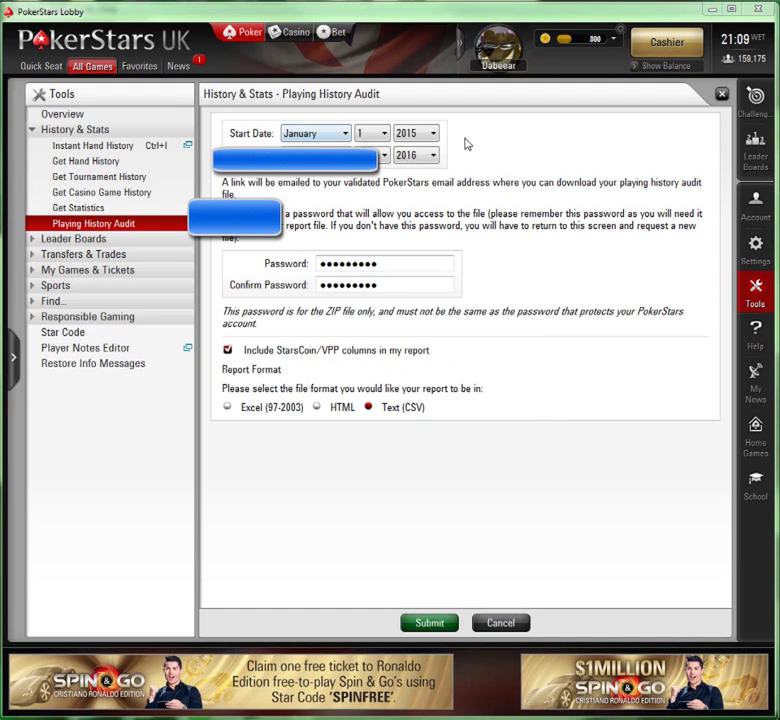
{"action": "mouse_move", "coordinate": [541, 138]}
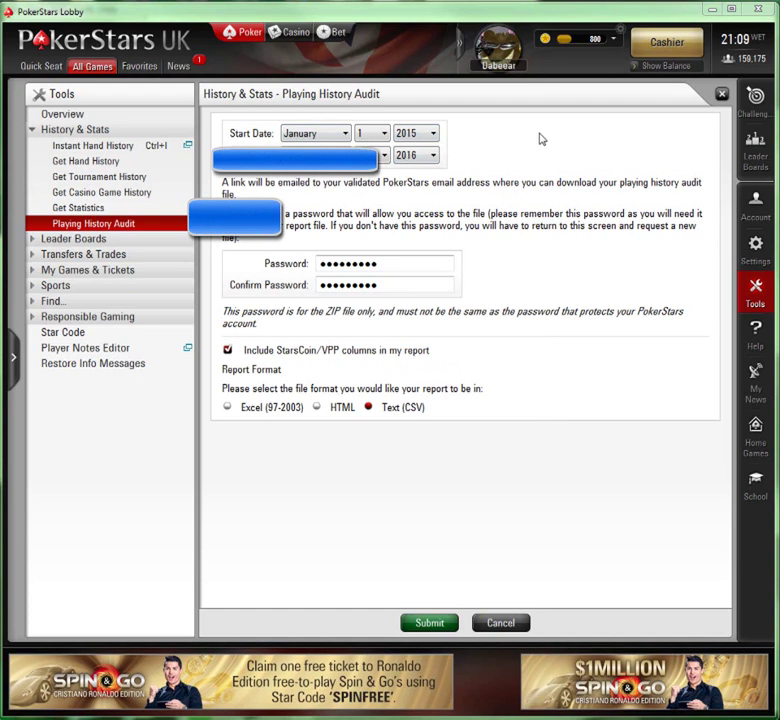
{"action": "mouse_move", "coordinate": [556, 138]}
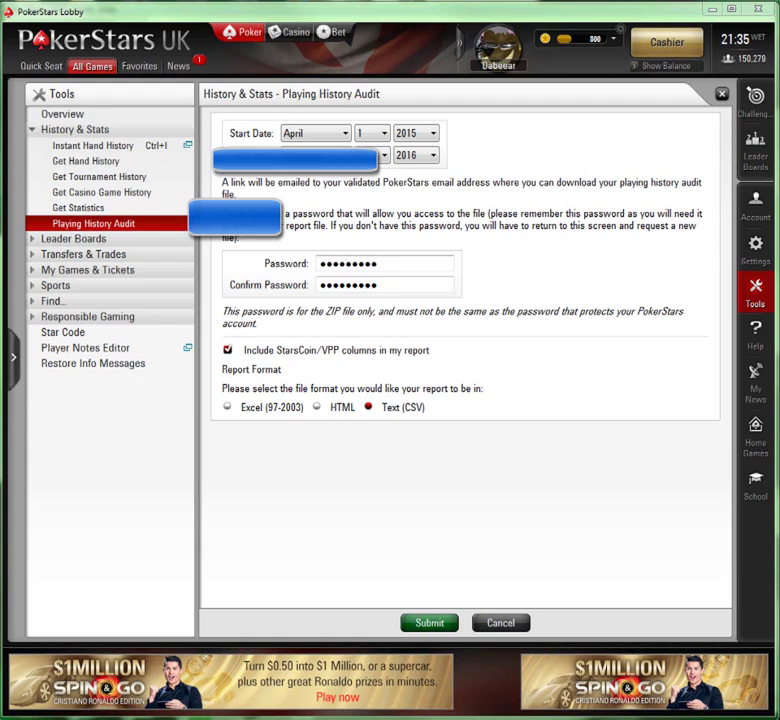
{"action": "left_click", "coordinate": [315, 155]}
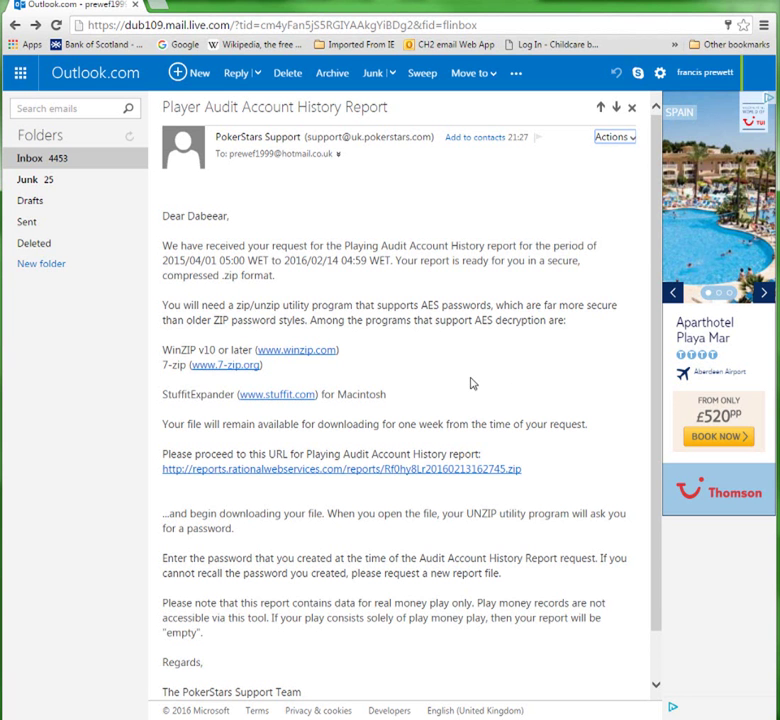
{"action": "mouse_move", "coordinate": [454, 341]}
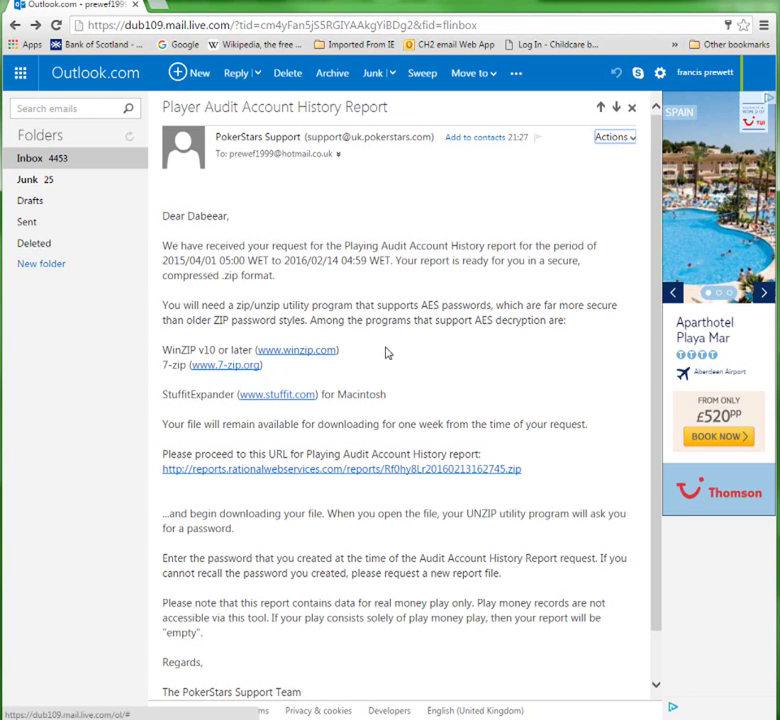
{"action": "mouse_move", "coordinate": [390, 351]}
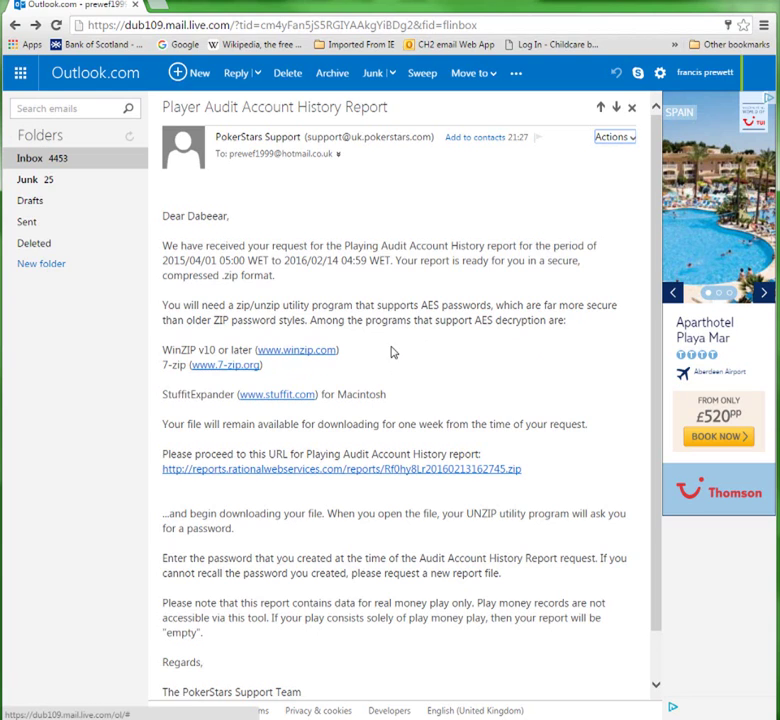
{"action": "mouse_move", "coordinate": [406, 353]}
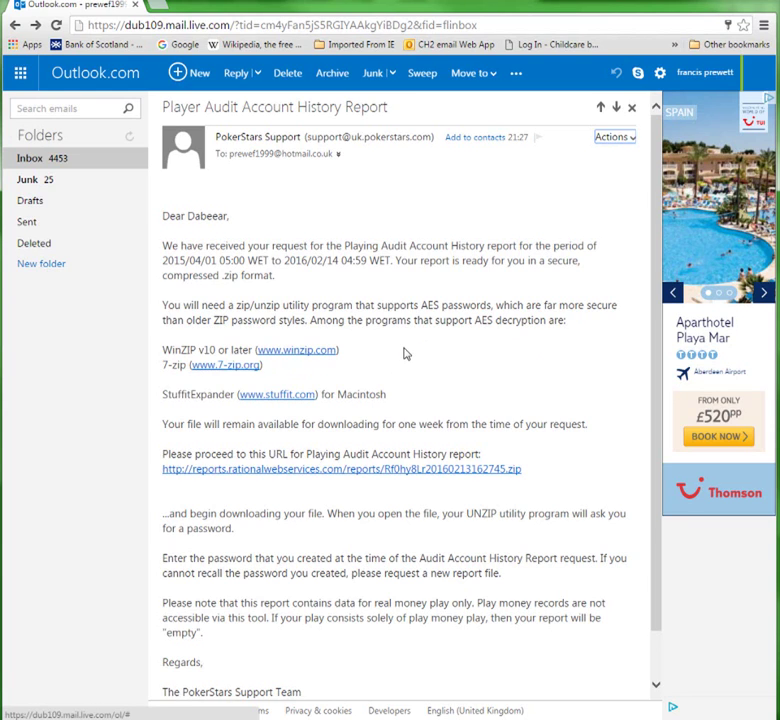
{"action": "mouse_move", "coordinate": [285, 469]}
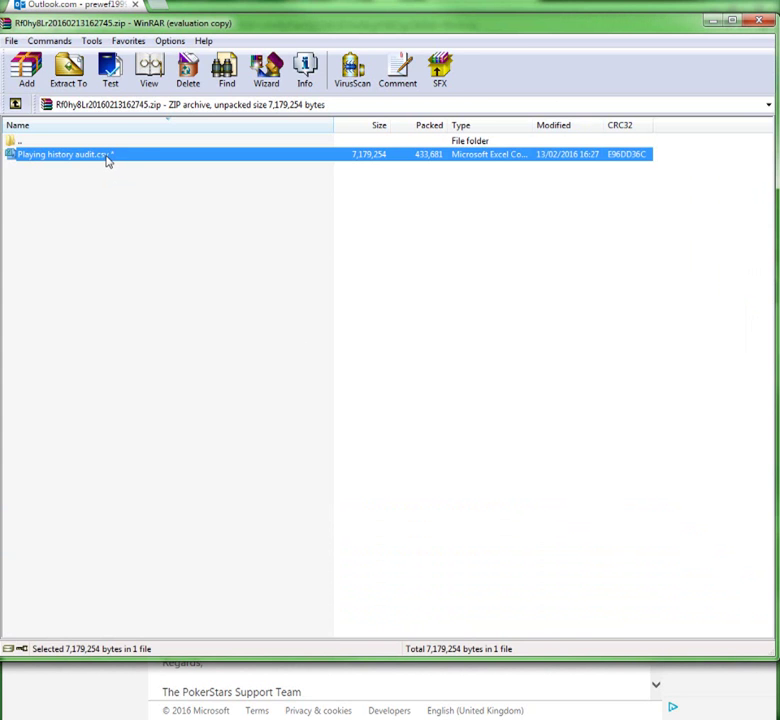
Step: Open Playing history audit.csv from the archive and unlock it with the zip password
{"action": "double_click", "coordinate": [65, 153]}
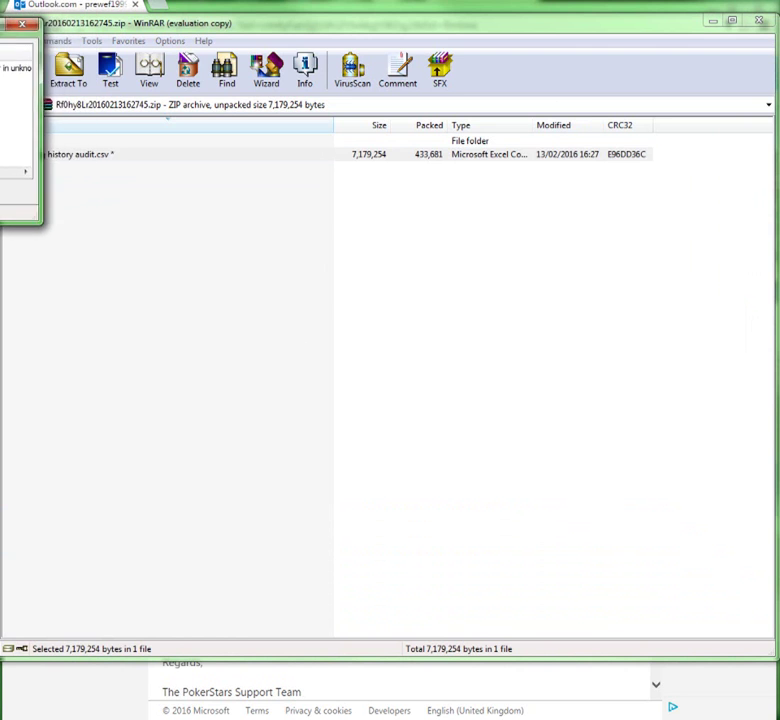
{"action": "left_click", "coordinate": [70, 154]}
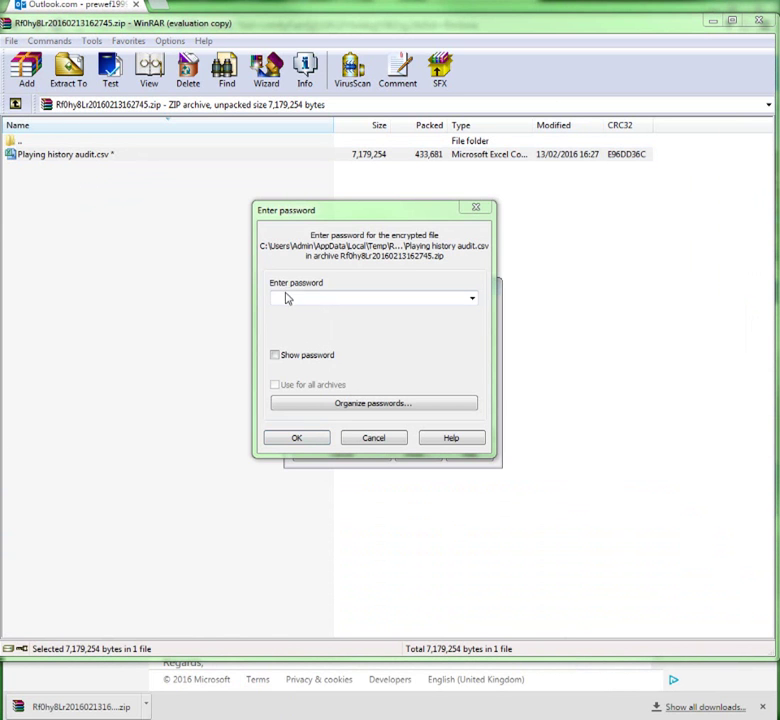
{"action": "left_click", "coordinate": [370, 297]}
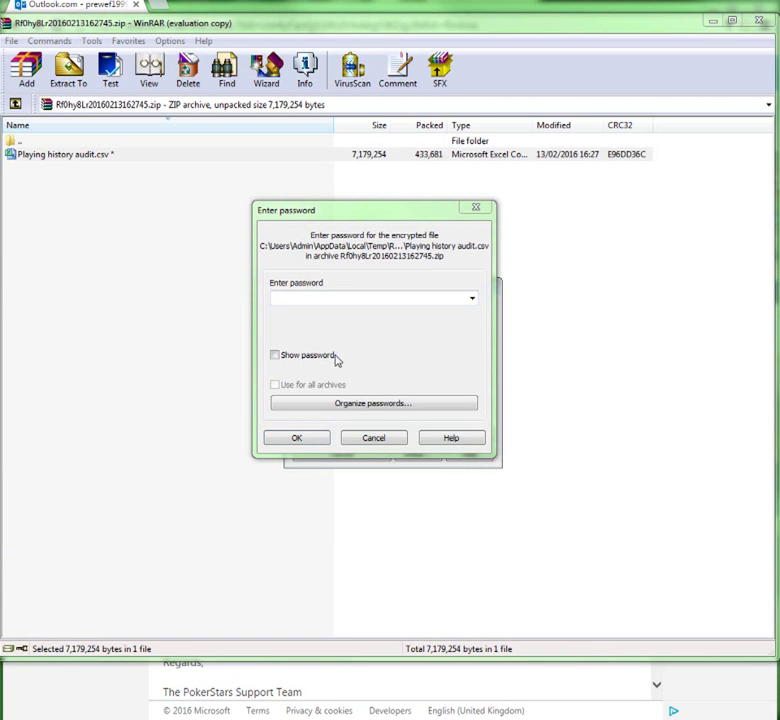
{"action": "type", "text": "****"}
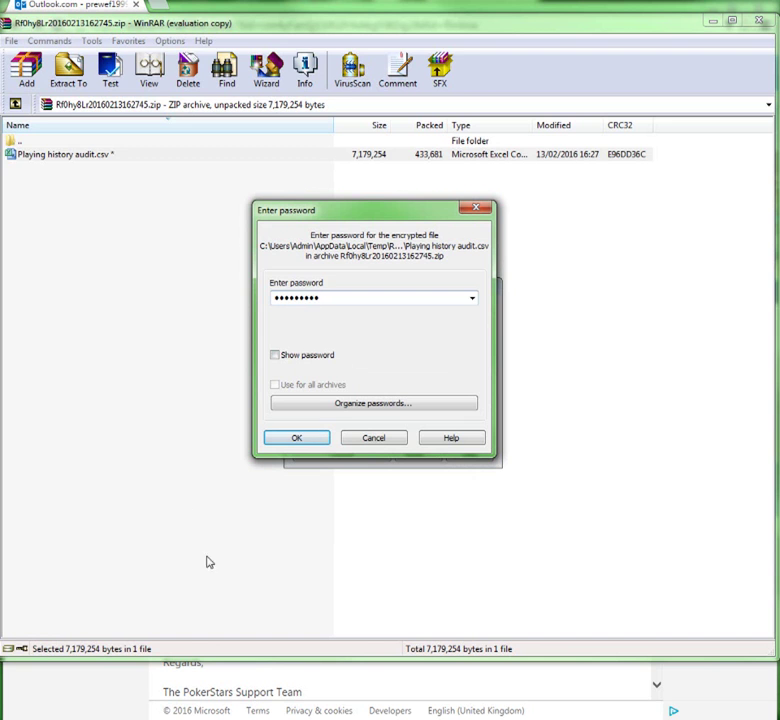
{"action": "left_click", "coordinate": [296, 437]}
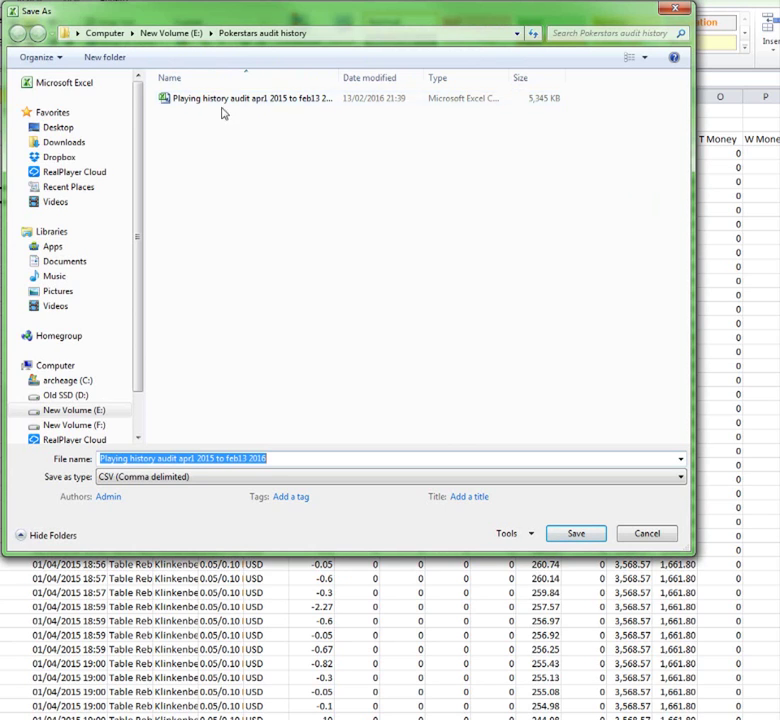
{"action": "mouse_move", "coordinate": [305, 245]}
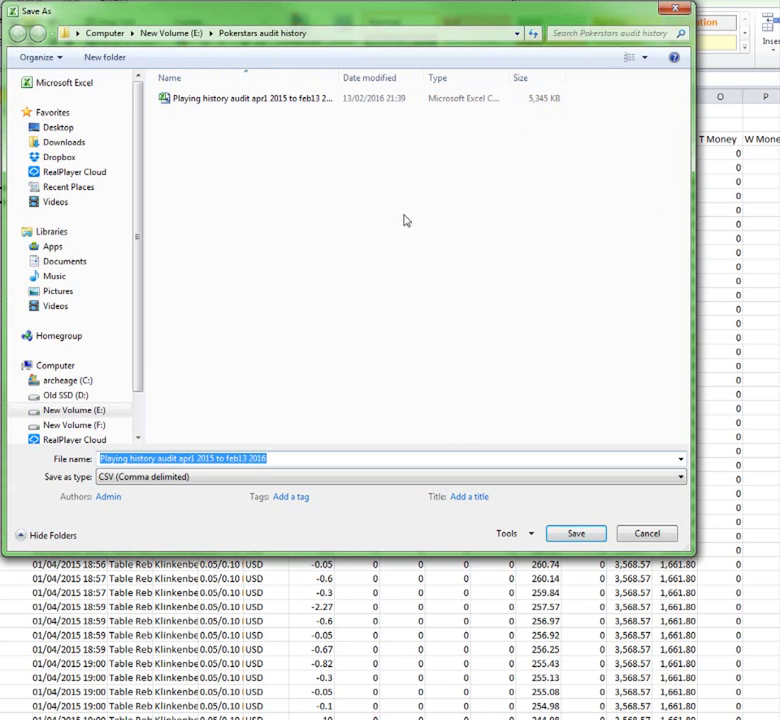
Step: Save the audit as CSV (Comma delimited) in the Pokerstars audit history folder
{"action": "left_click", "coordinate": [245, 98]}
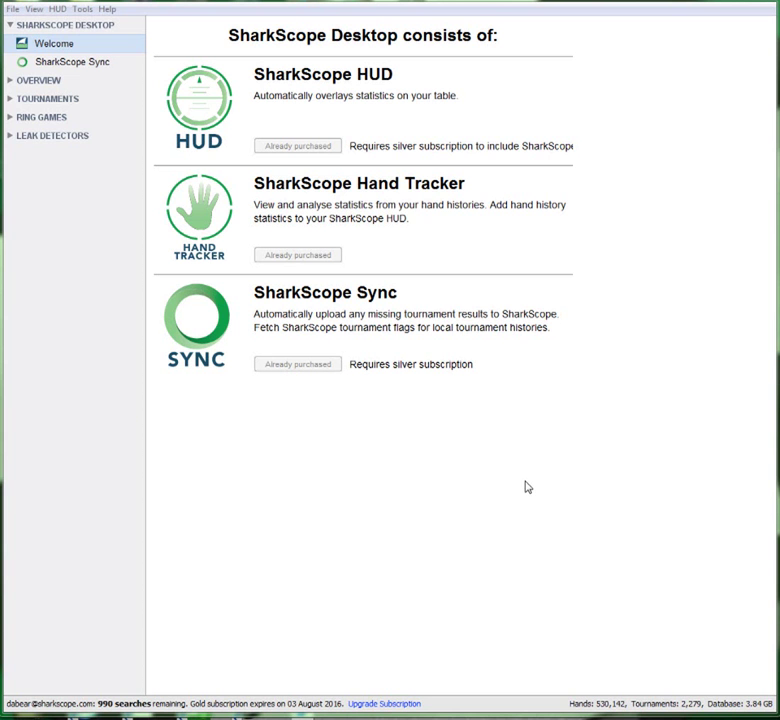
{"action": "mouse_move", "coordinate": [400, 438]}
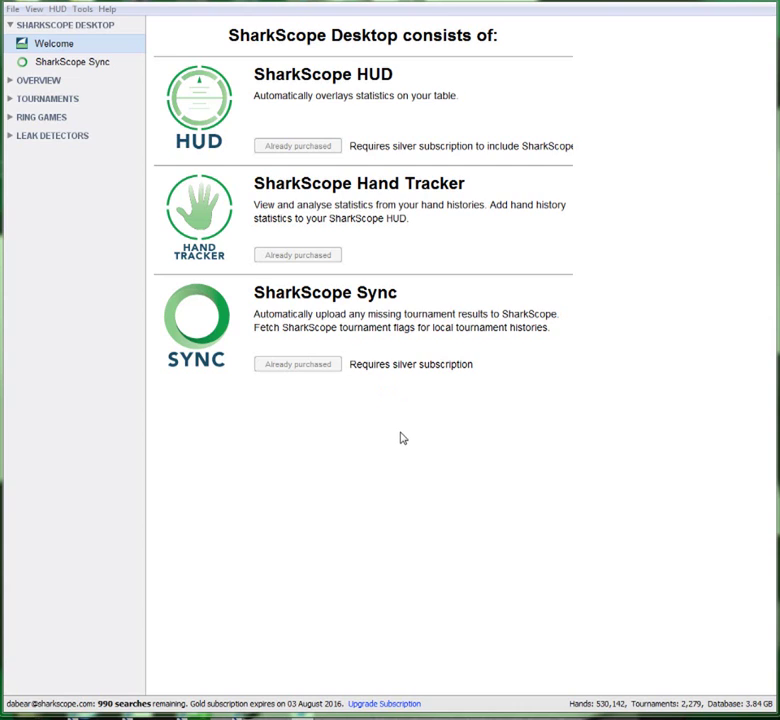
{"action": "mouse_move", "coordinate": [406, 435]}
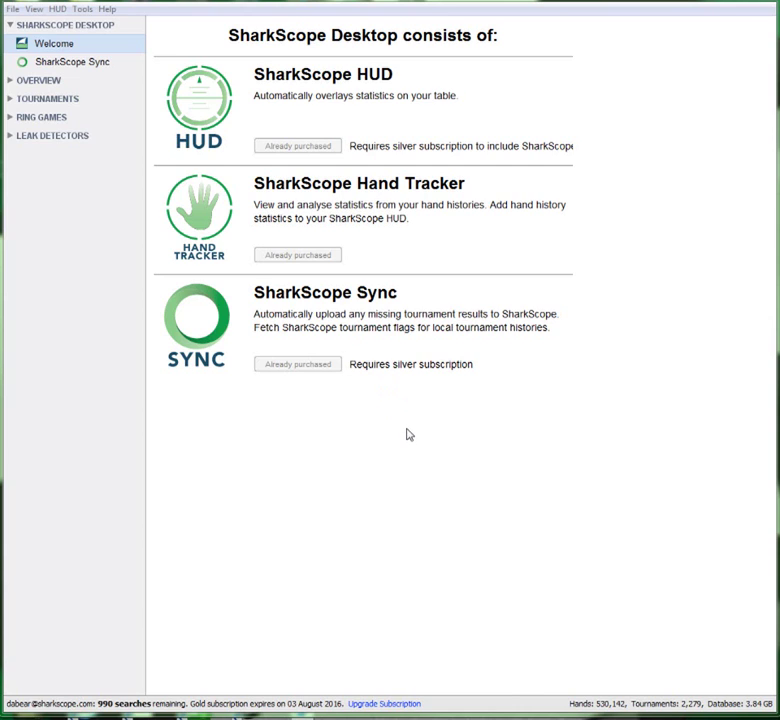
Step: Open SharkScope Desktop's File menu
{"action": "left_click", "coordinate": [13, 8]}
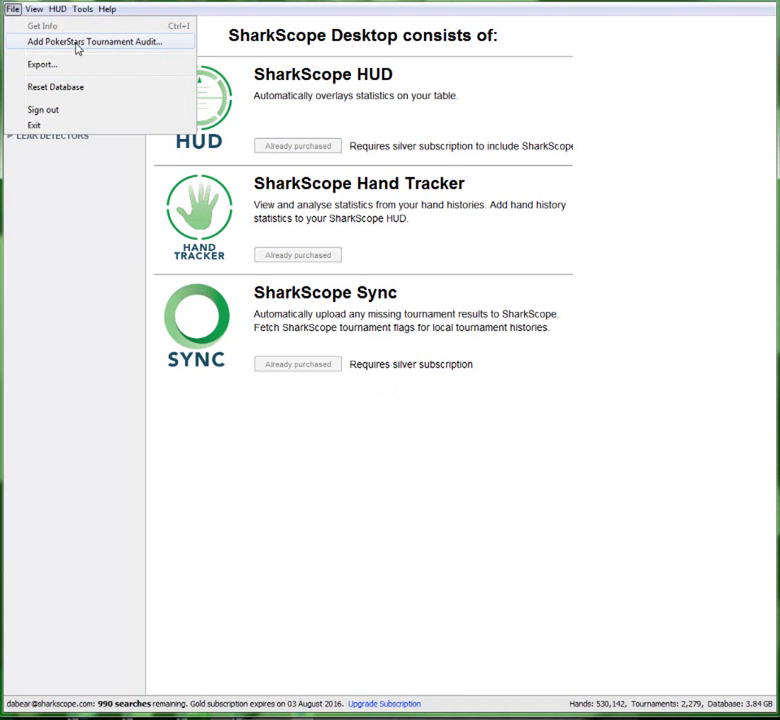
Step: Import the Playing history audit file via Add PokerStars Tournament Audit, modifying 6 tournaments
{"action": "left_click", "coordinate": [86, 41]}
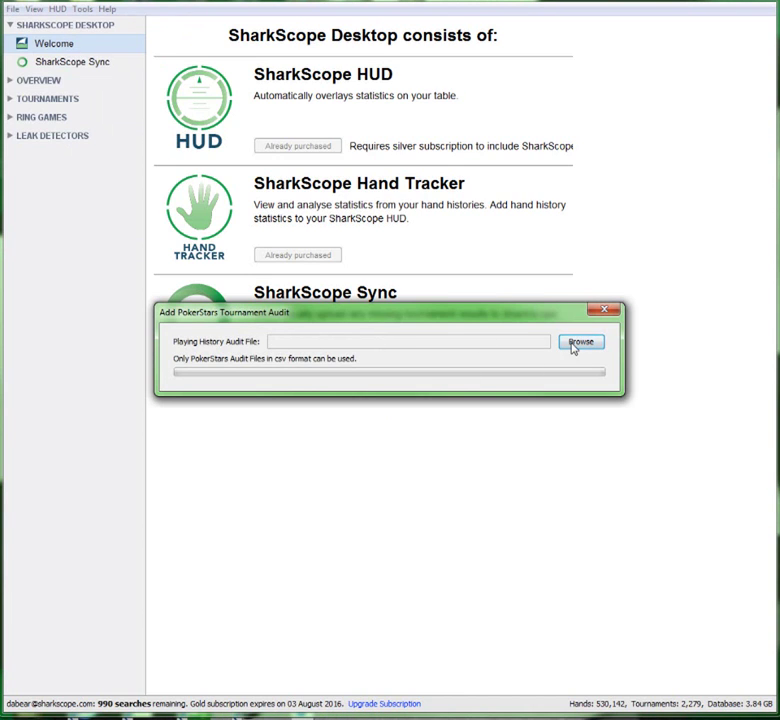
{"action": "left_click", "coordinate": [581, 341]}
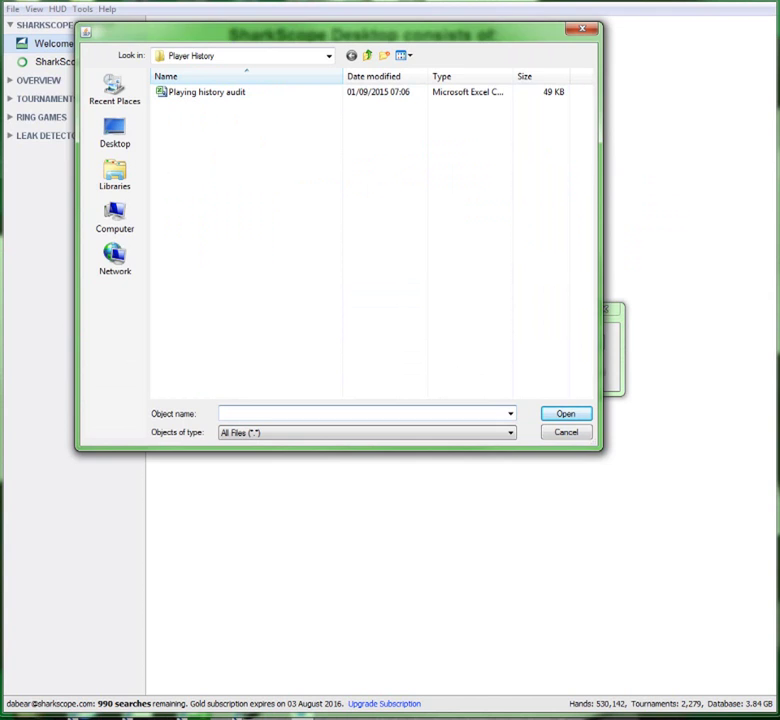
{"action": "left_click", "coordinate": [208, 91]}
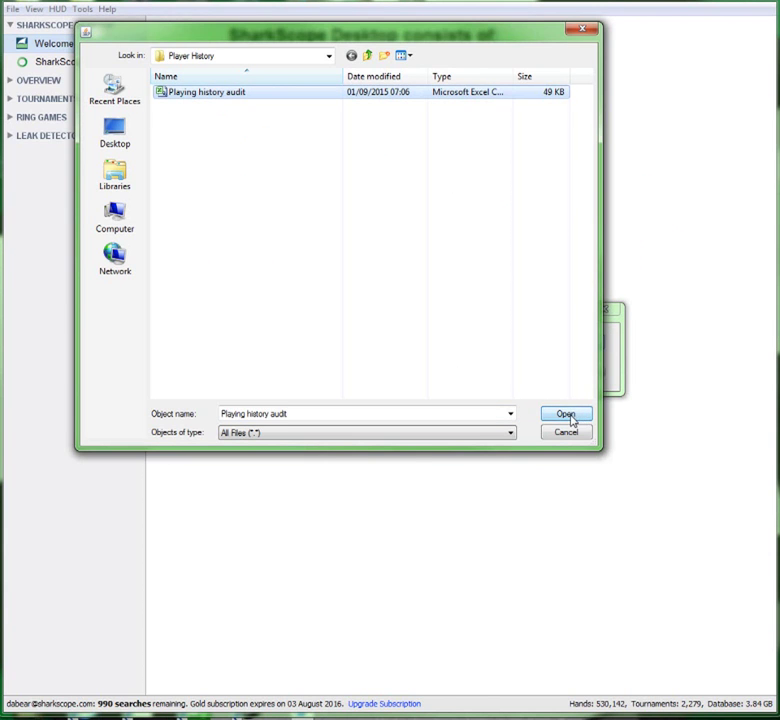
{"action": "left_click", "coordinate": [566, 413]}
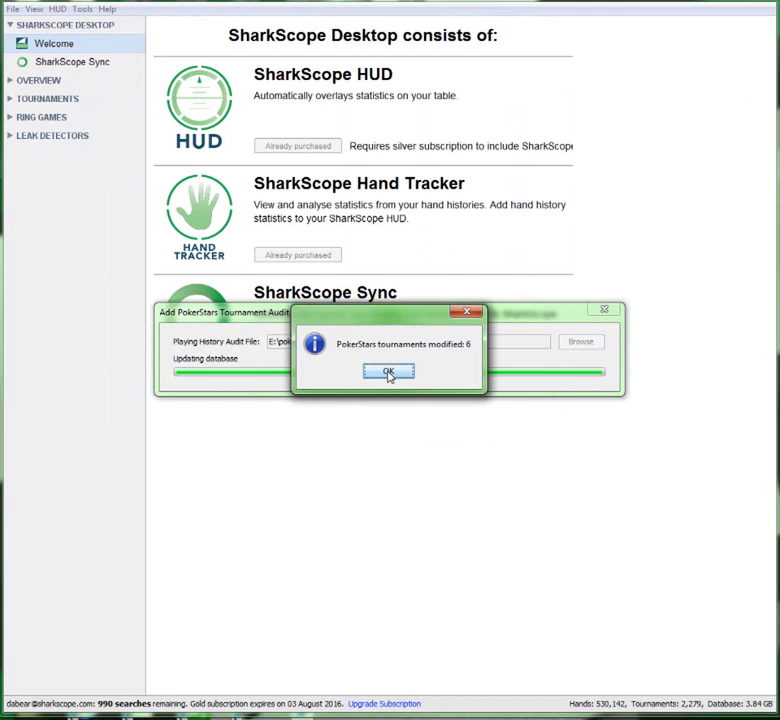
{"action": "left_click", "coordinate": [388, 371]}
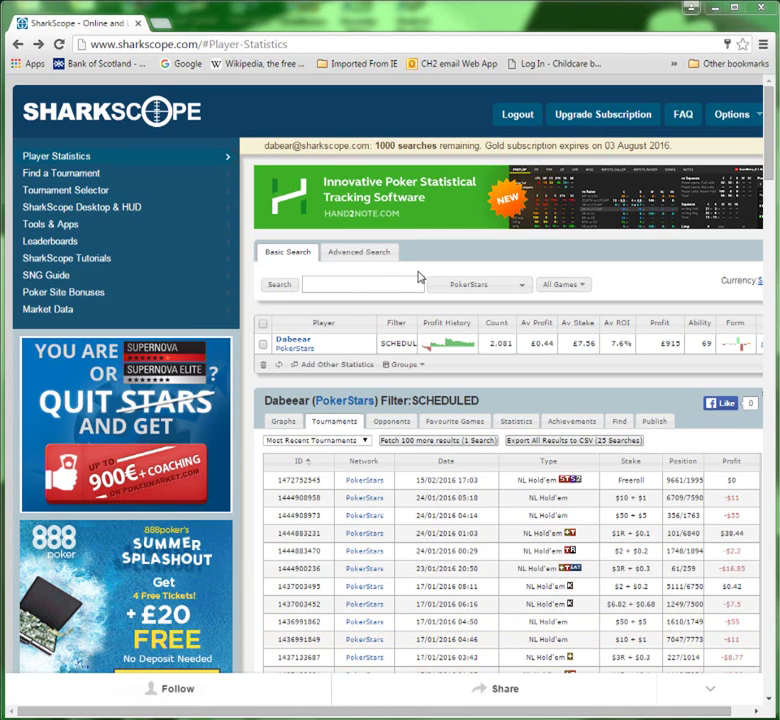
Step: Scroll the Tournaments tab to the 30/08/2015 $3R + $0.3 tournament showing -$9.3 profit
{"action": "scroll", "scroll_direction": "down", "scroll_amount": 3}
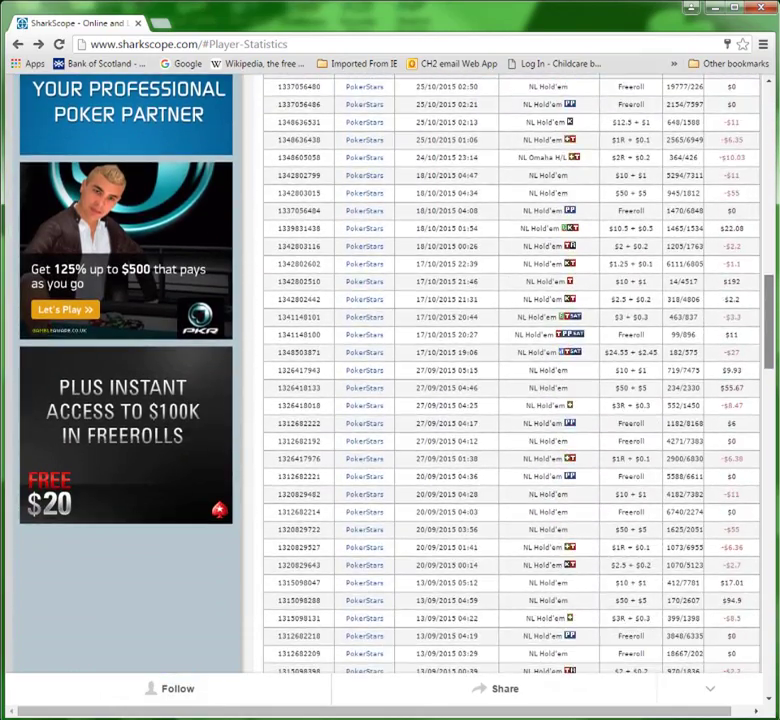
{"action": "scroll", "scroll_direction": "down", "scroll_amount": 3}
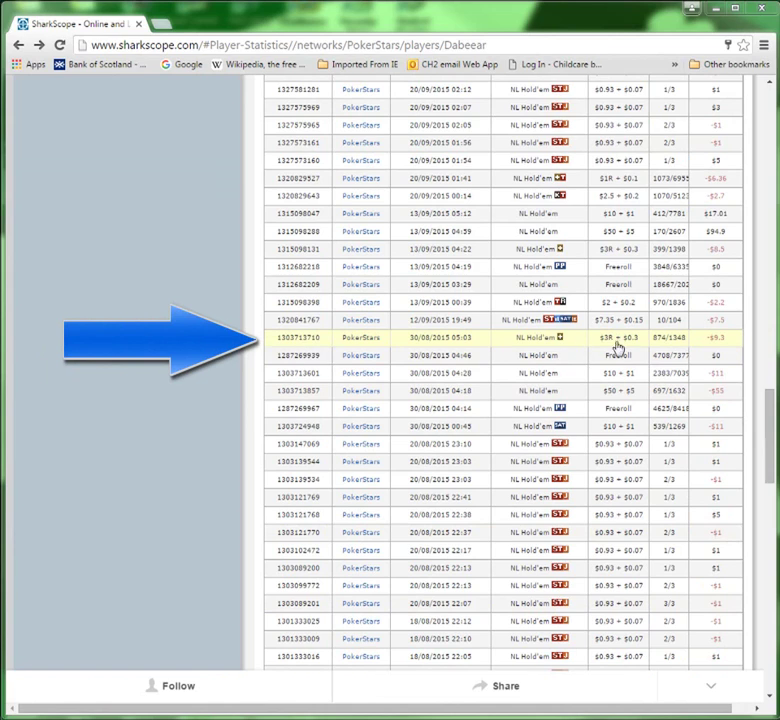
{"action": "mouse_move", "coordinate": [730, 343]}
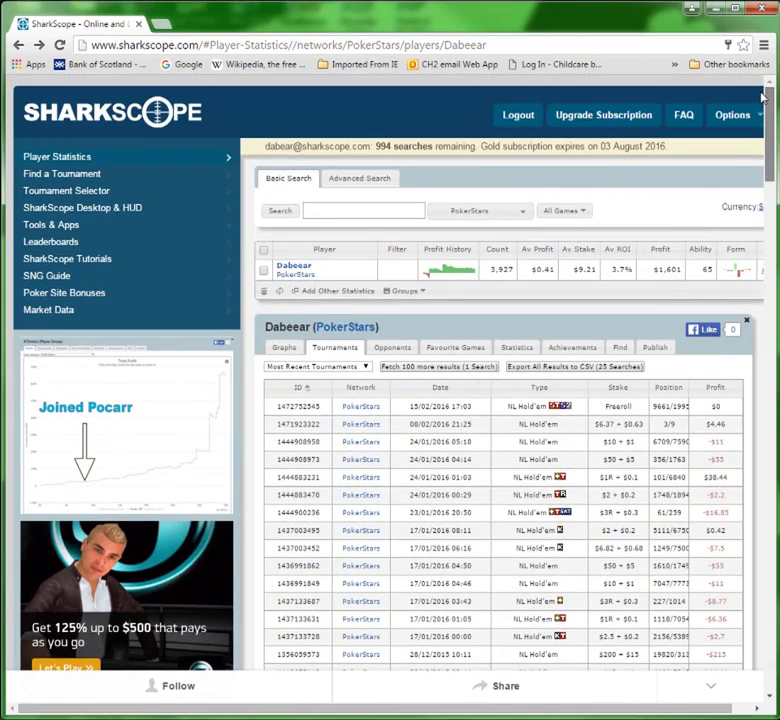
{"action": "scroll", "scroll_direction": "down", "scroll_amount": 3}
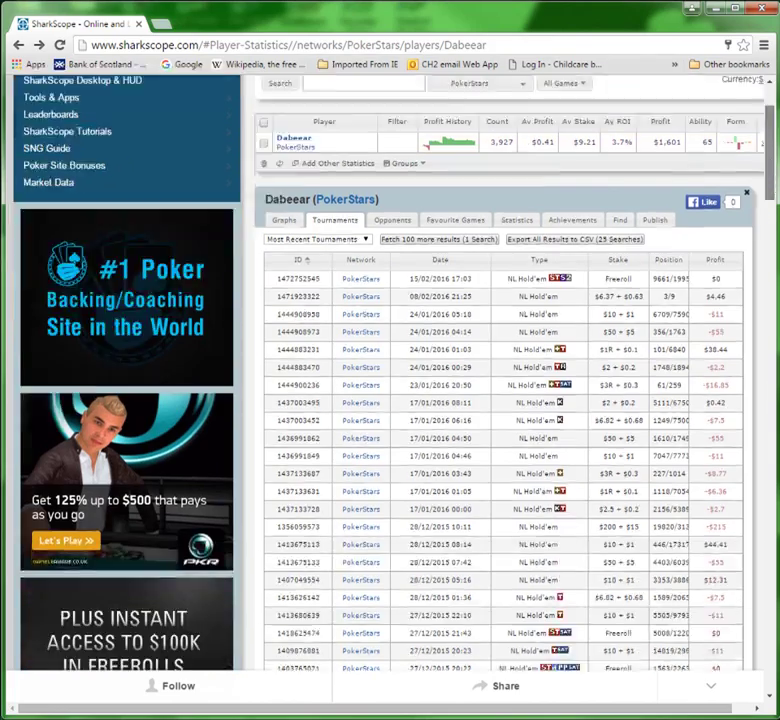
{"action": "scroll", "scroll_direction": "down", "scroll_amount": 3}
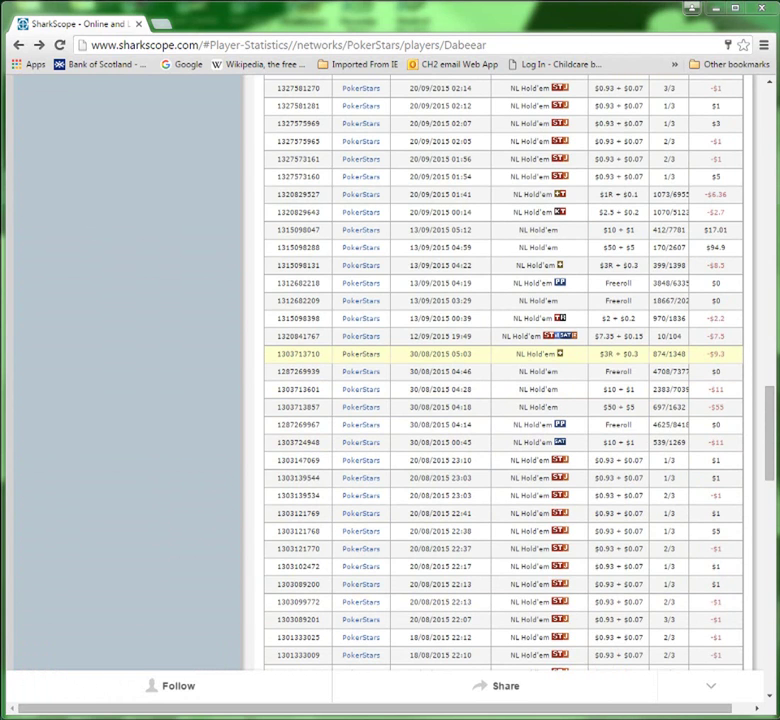
{"action": "left_click", "coordinate": [213, 22]}
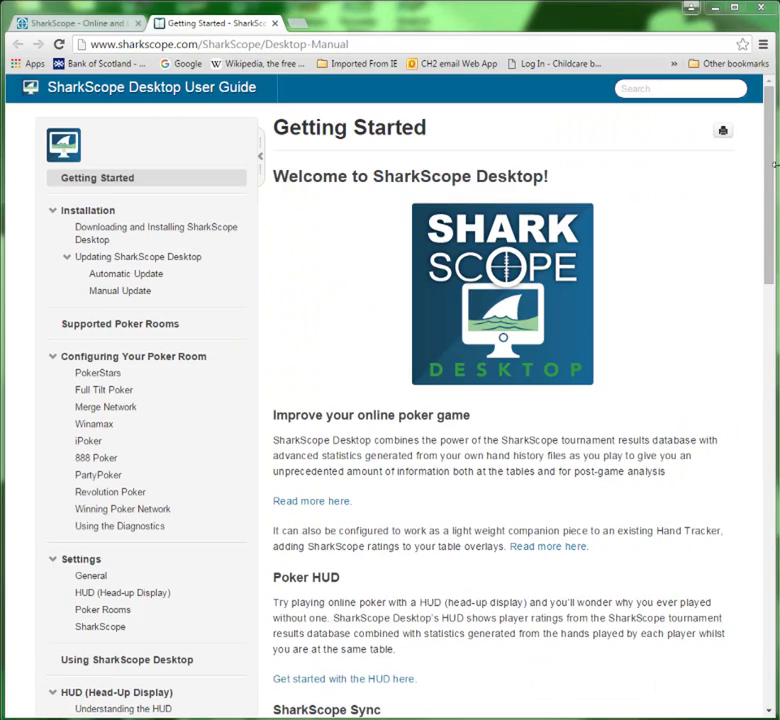
Step: Scroll the guide sidebar and open 'Adding PokerStars tournament rebuys and add-ons'
{"action": "scroll", "scroll_direction": "down", "scroll_amount": 3}
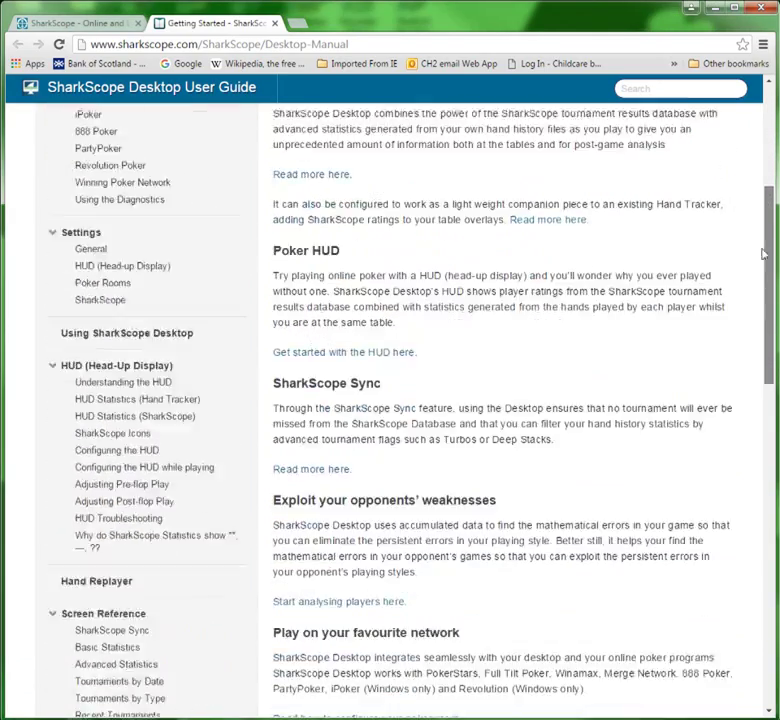
{"action": "scroll", "scroll_direction": "down", "scroll_amount": 3}
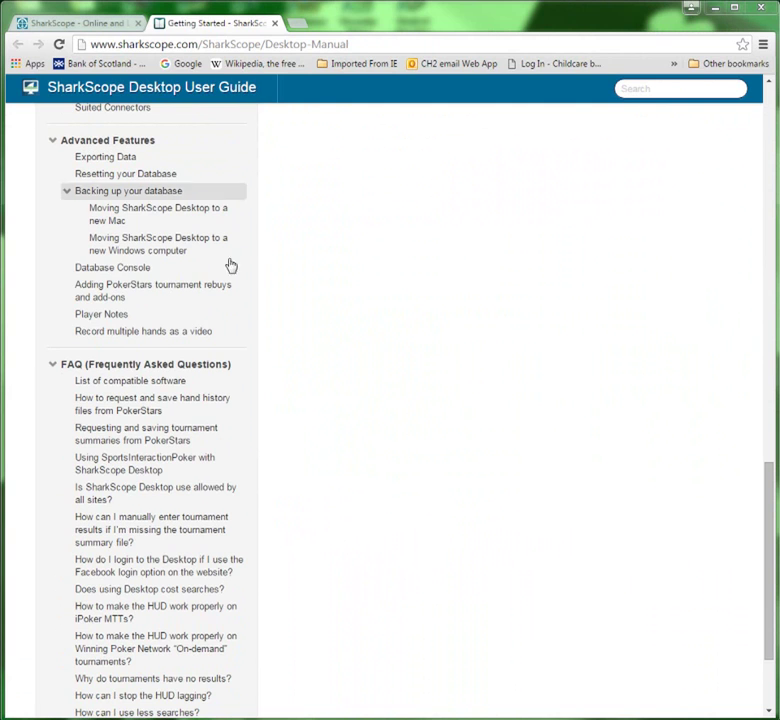
{"action": "mouse_move", "coordinate": [174, 291]}
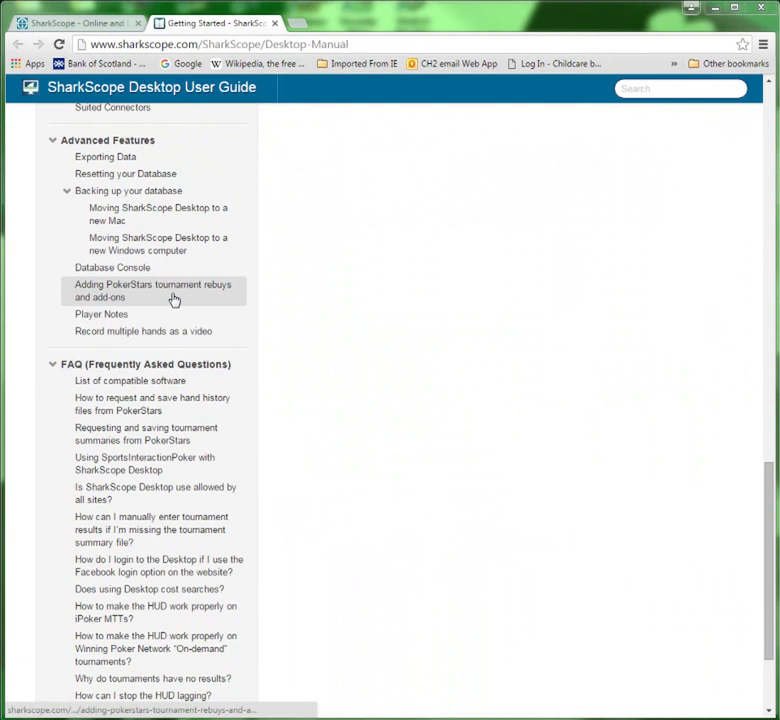
{"action": "left_click", "coordinate": [143, 331]}
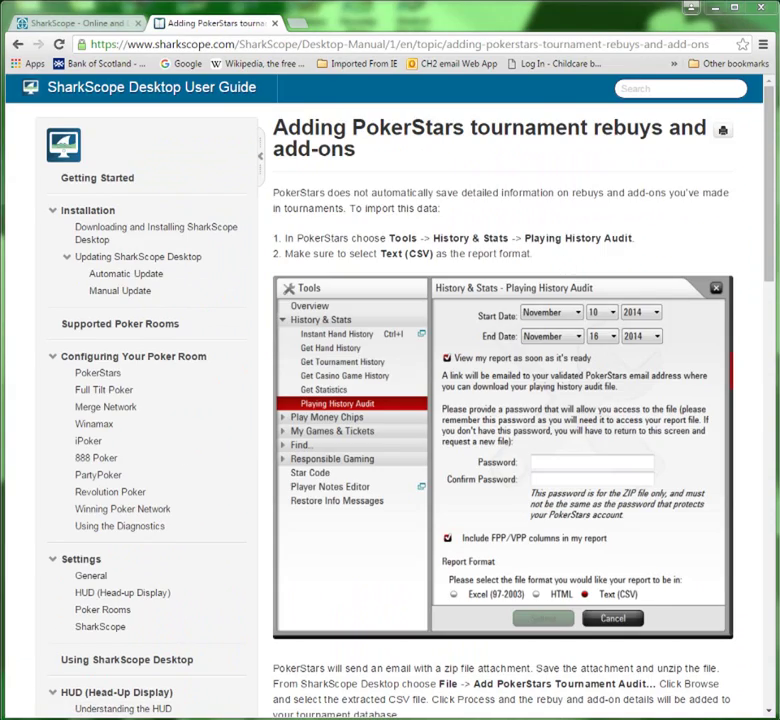
{"action": "scroll", "scroll_direction": "down", "scroll_amount": 3}
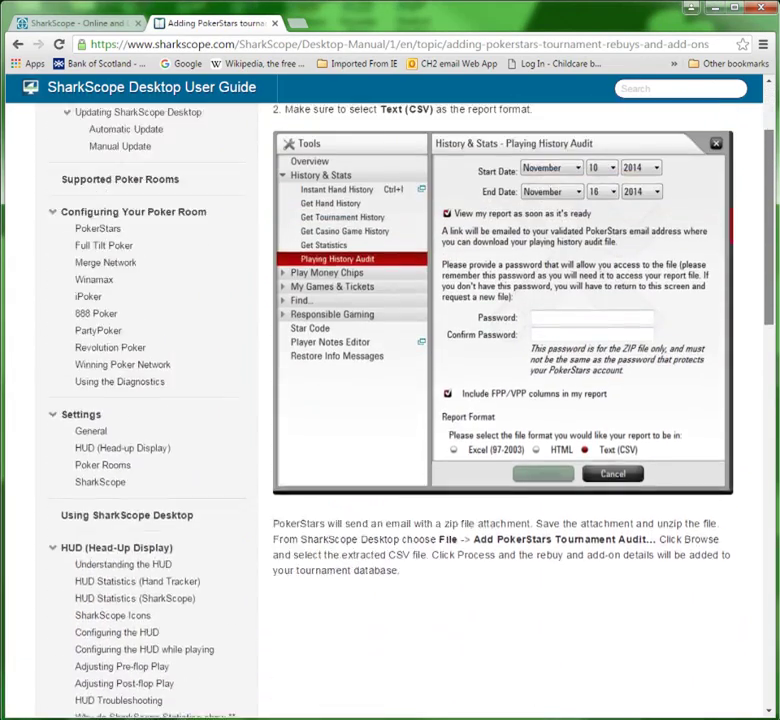